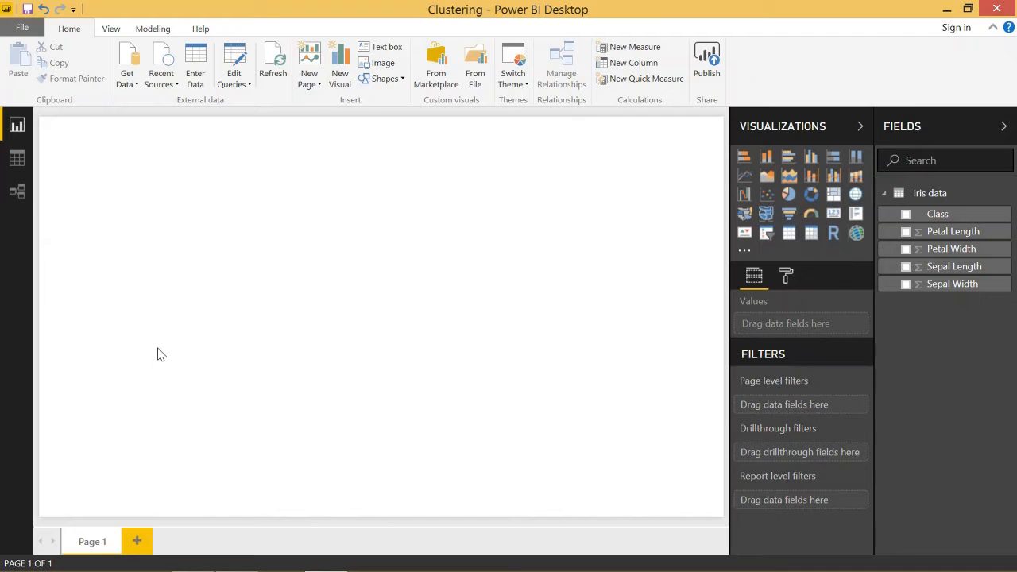
pyautogui.moveTo(857, 210)
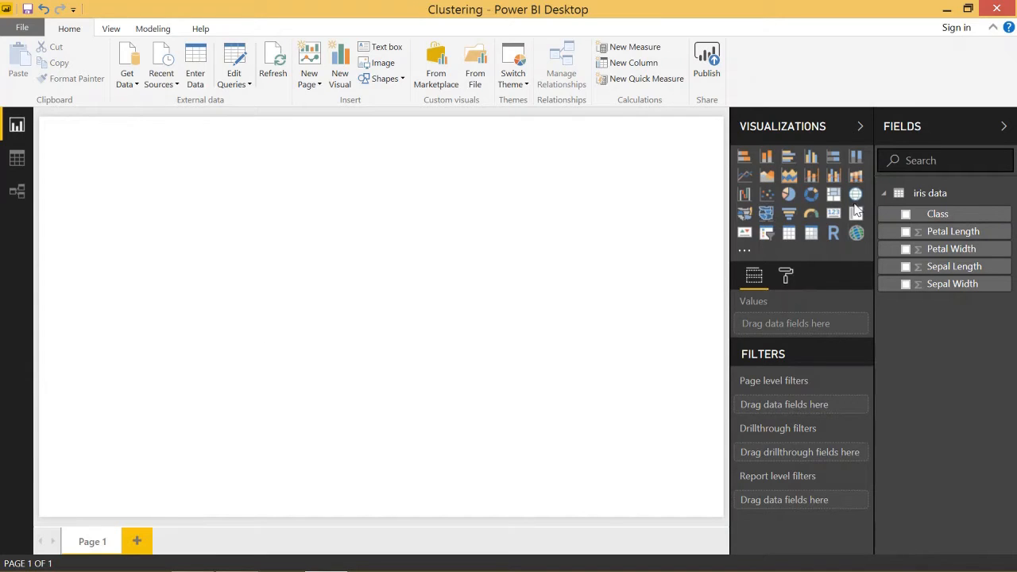
pyautogui.moveTo(937, 193)
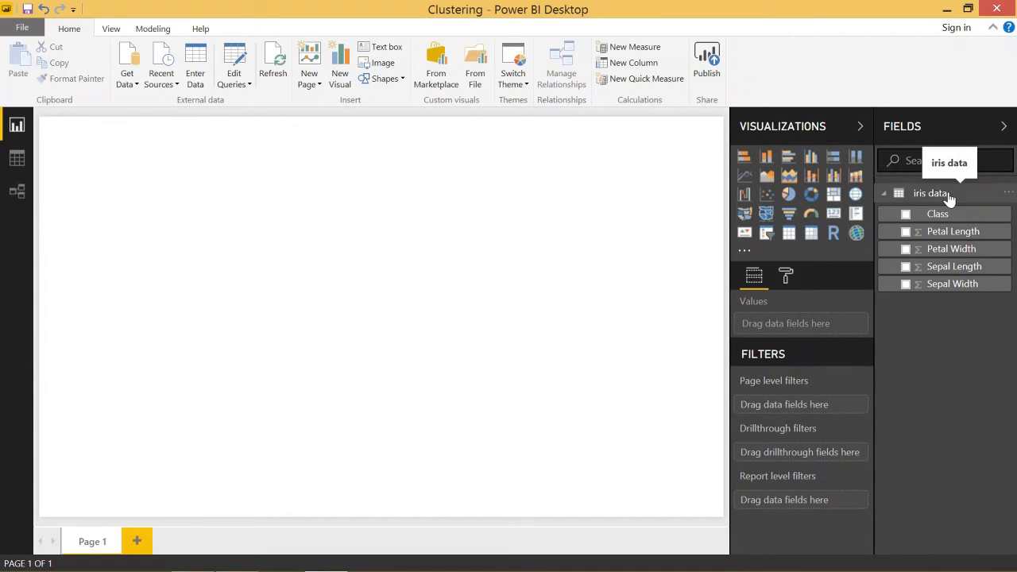
pyautogui.moveTo(953, 266)
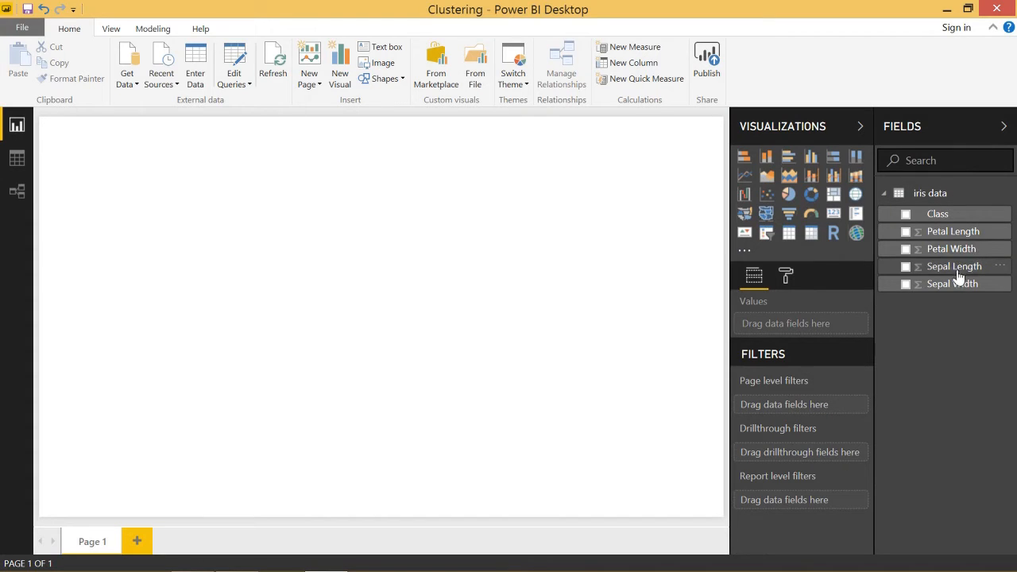
pyautogui.moveTo(957, 254)
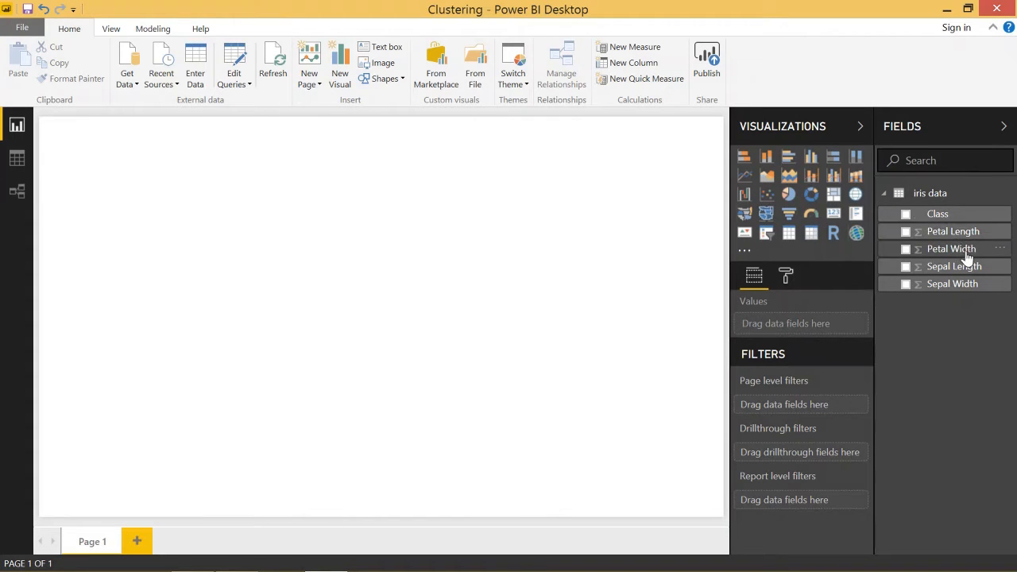
pyautogui.moveTo(953, 231)
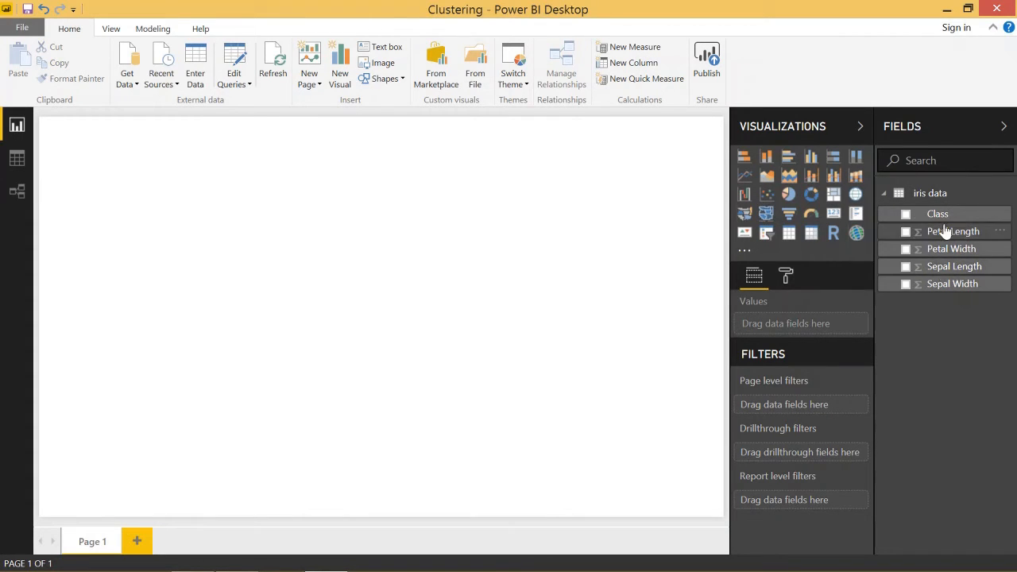
pyautogui.moveTo(941, 221)
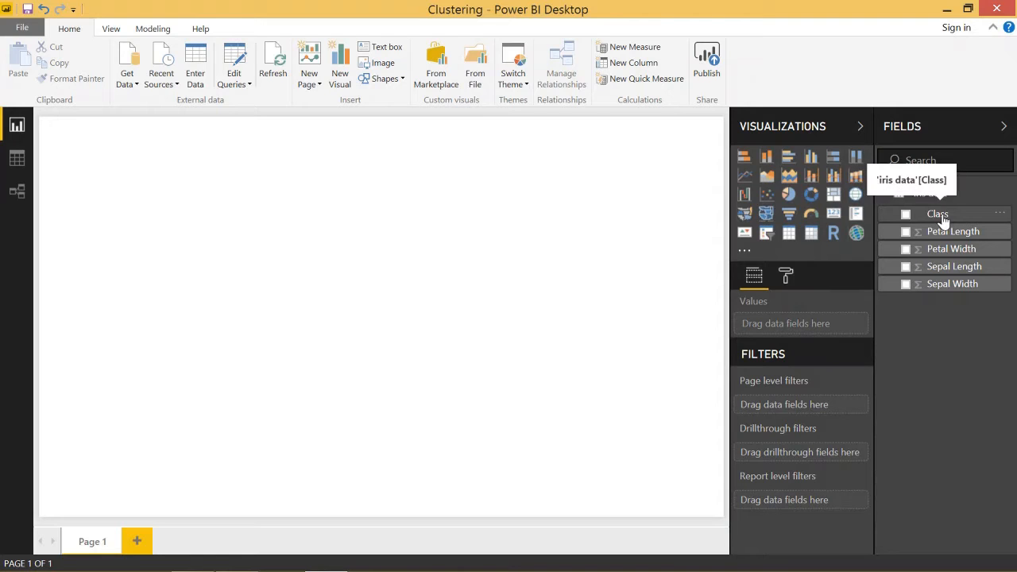
pyautogui.moveTo(642, 299)
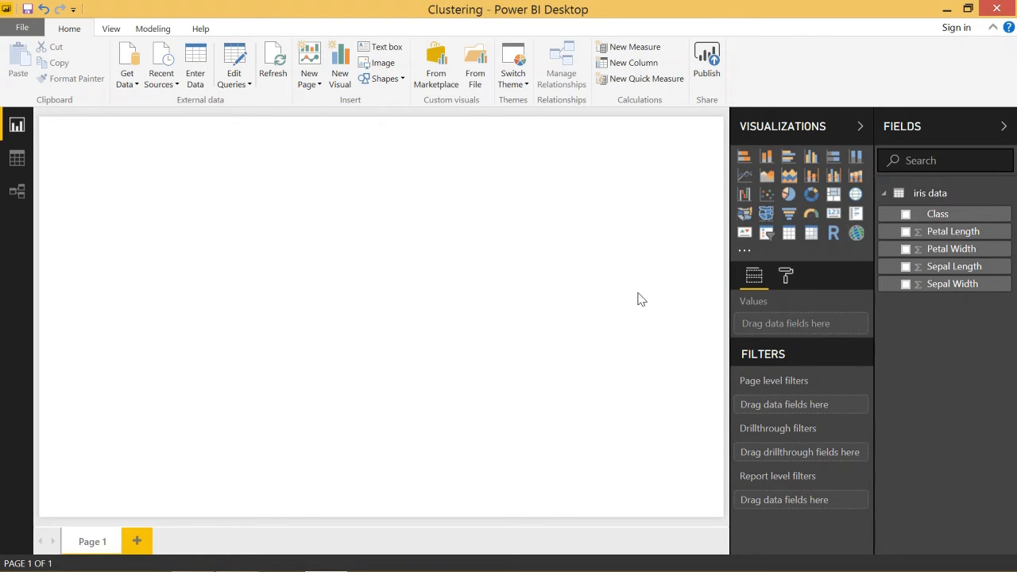
# - Insert a scatter chart visual on the report page for Sepal Length vs Sepal Width
pyautogui.click(766, 193)
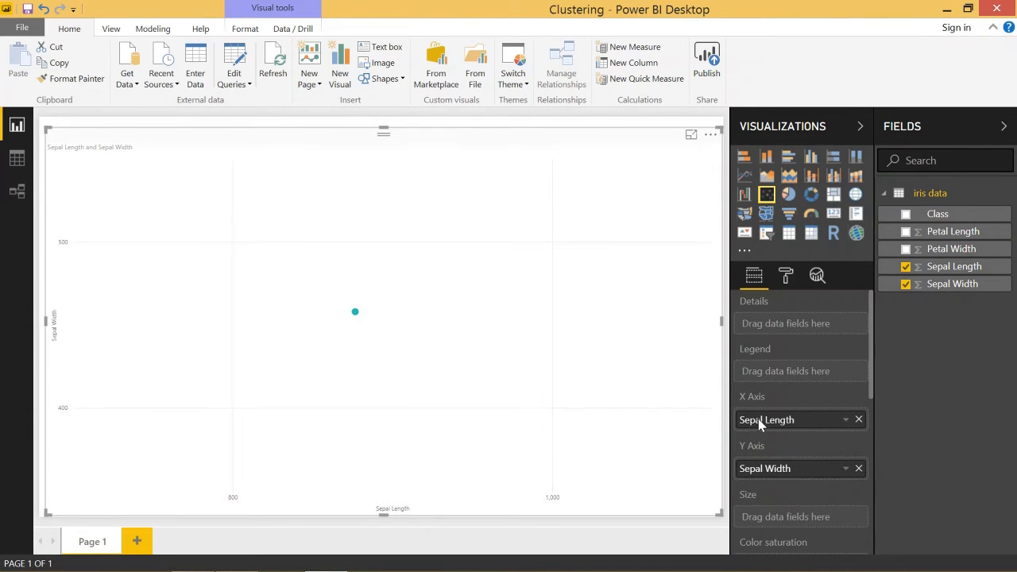
pyautogui.moveTo(702, 397)
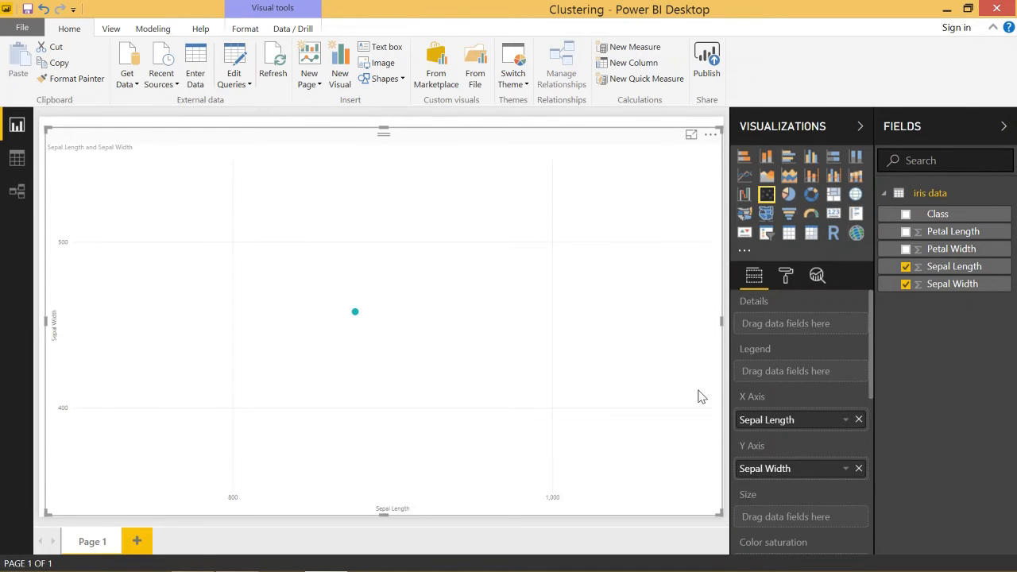
pyautogui.moveTo(348, 320)
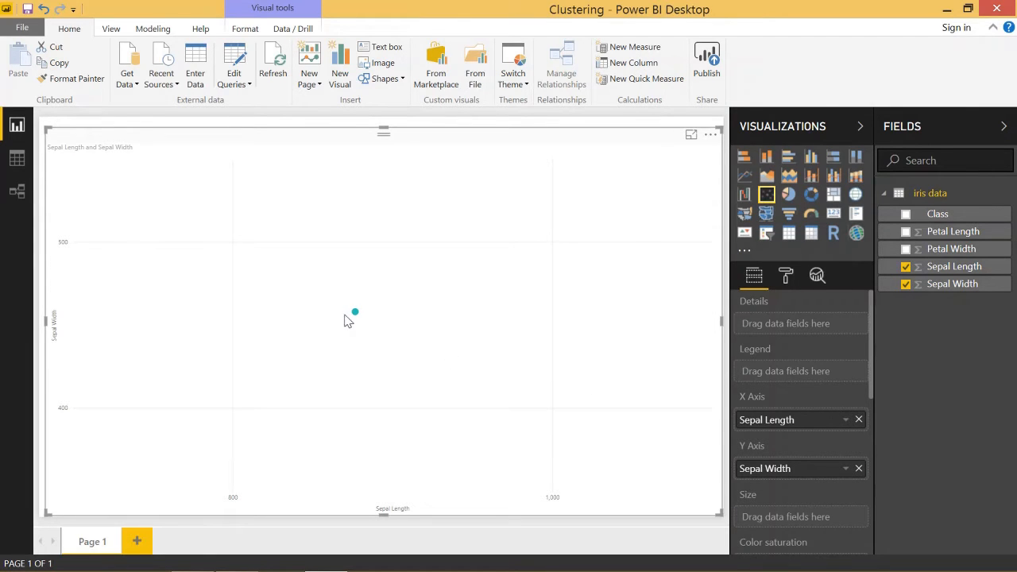
# - Switch to Data view and scroll the iris table down to the Iris-virginica rows
pyautogui.click(16, 158)
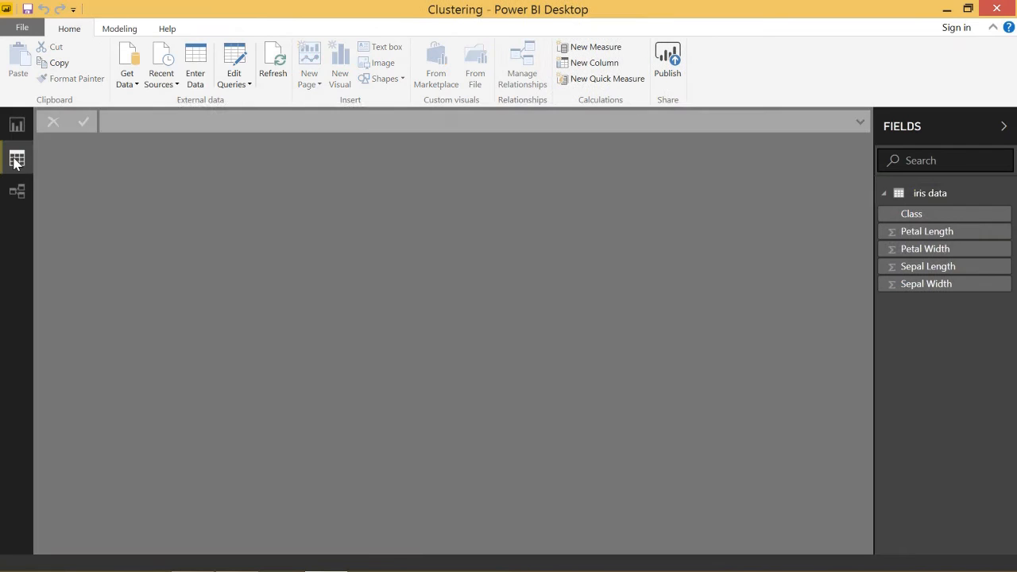
pyautogui.click(17, 158)
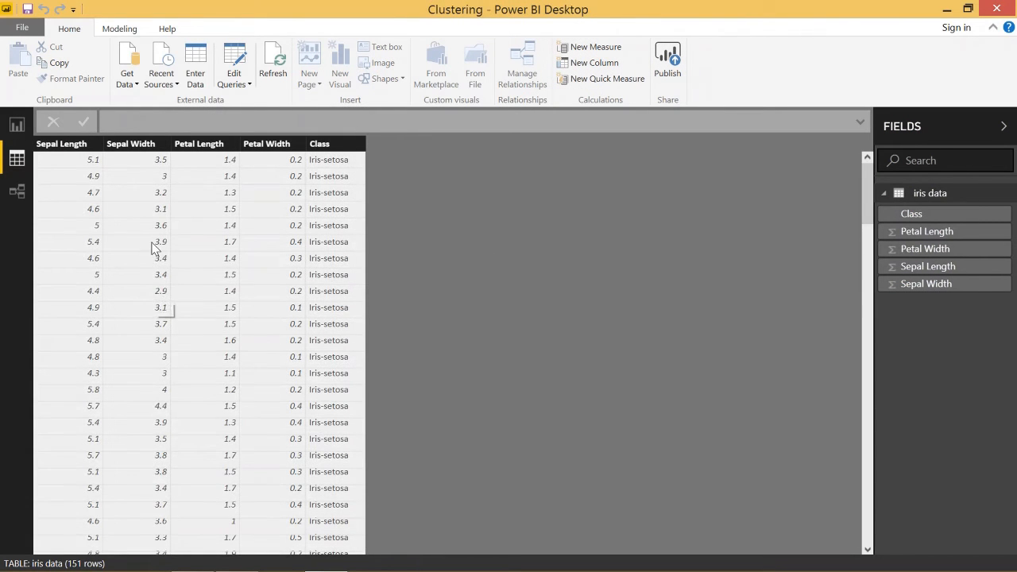
pyautogui.moveTo(69, 165)
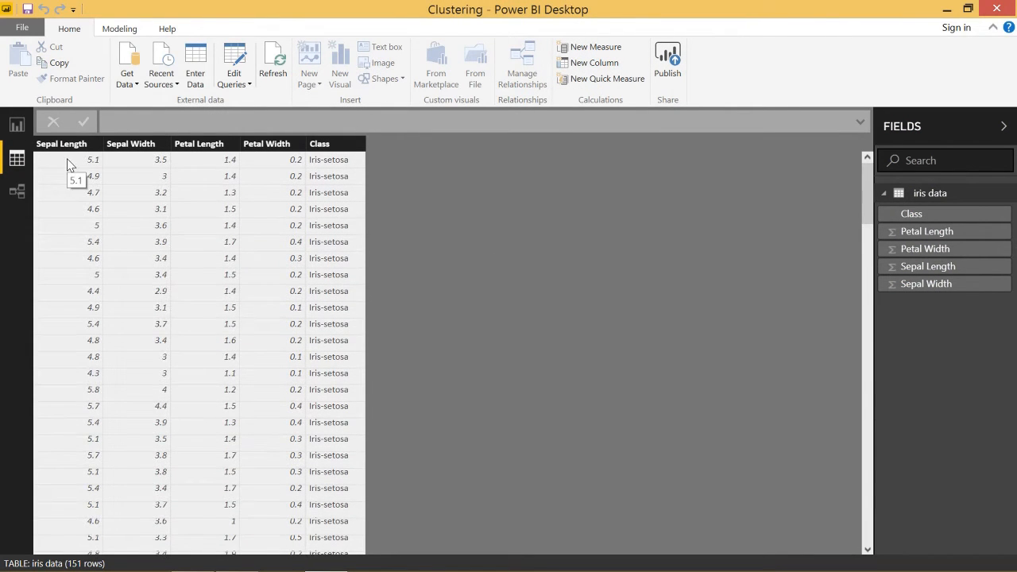
pyautogui.scroll(-3)
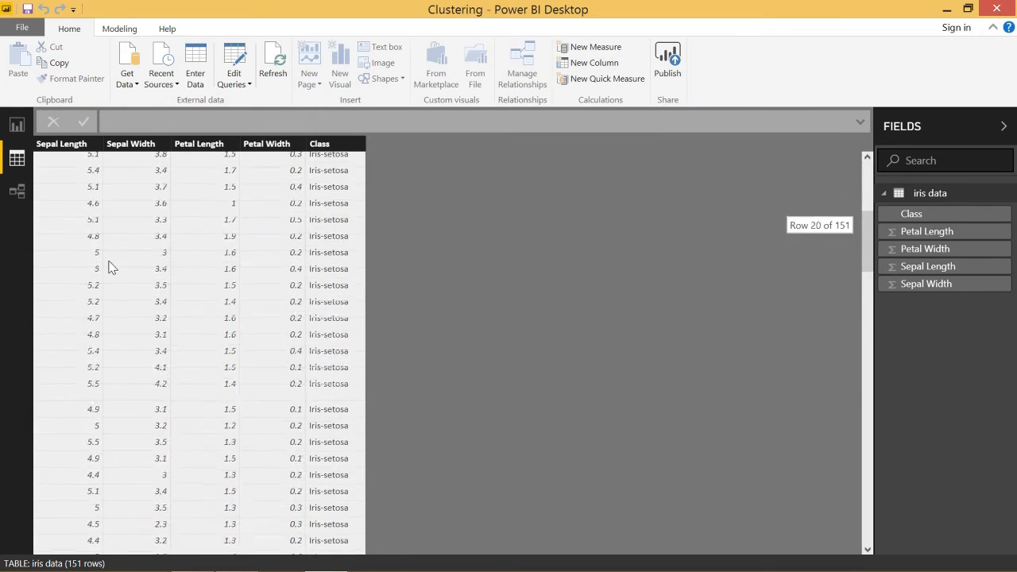
pyautogui.scroll(-3)
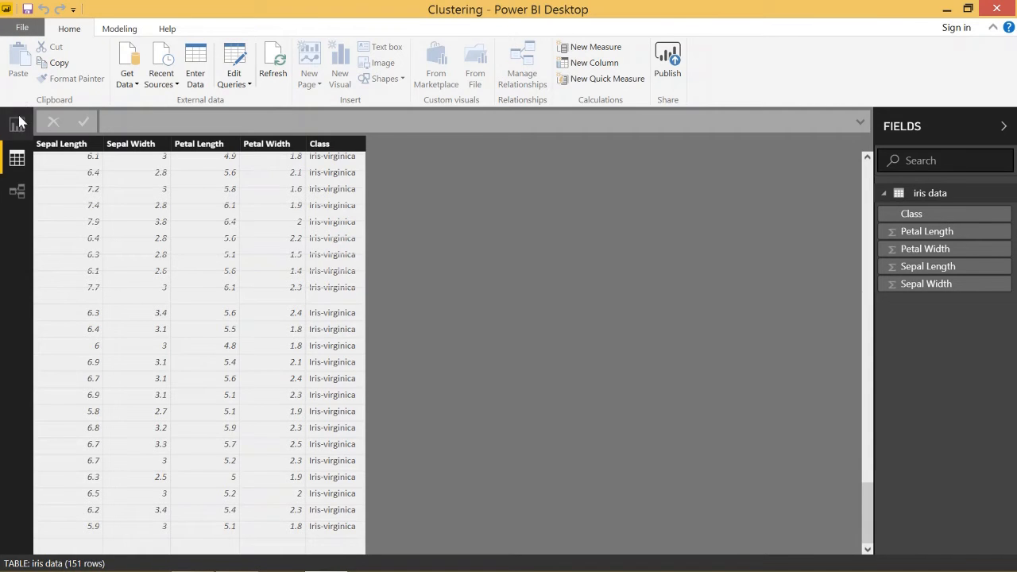
# - Return to Report view and open the Sepal Length summarization menu, showing Sum
pyautogui.click(17, 125)
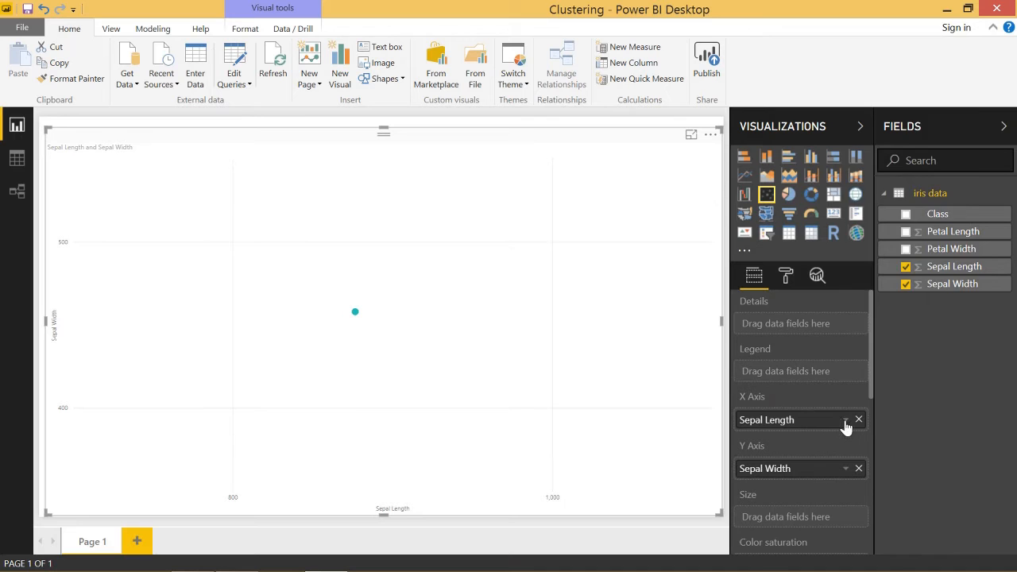
pyautogui.click(845, 419)
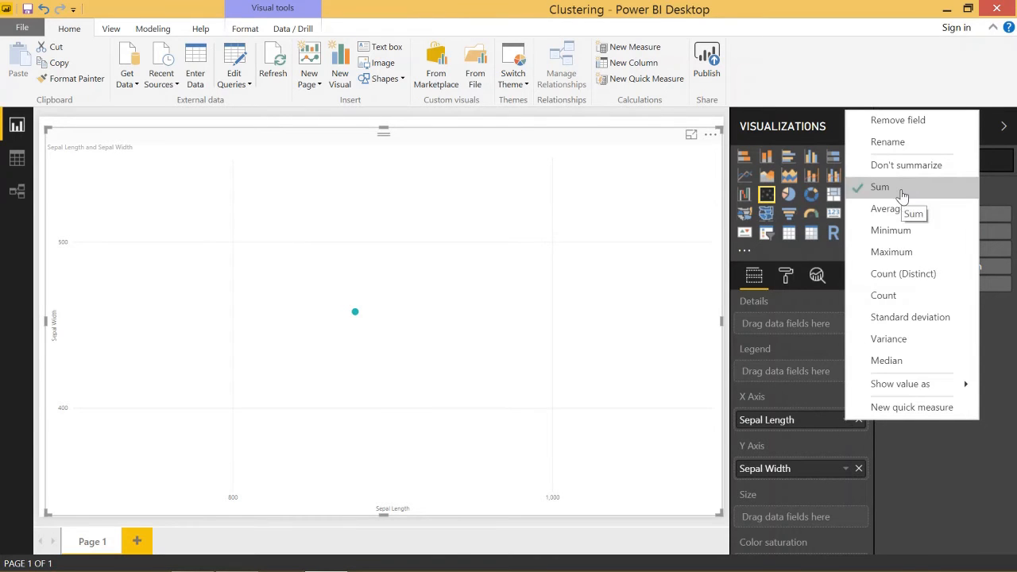
pyautogui.moveTo(913, 186)
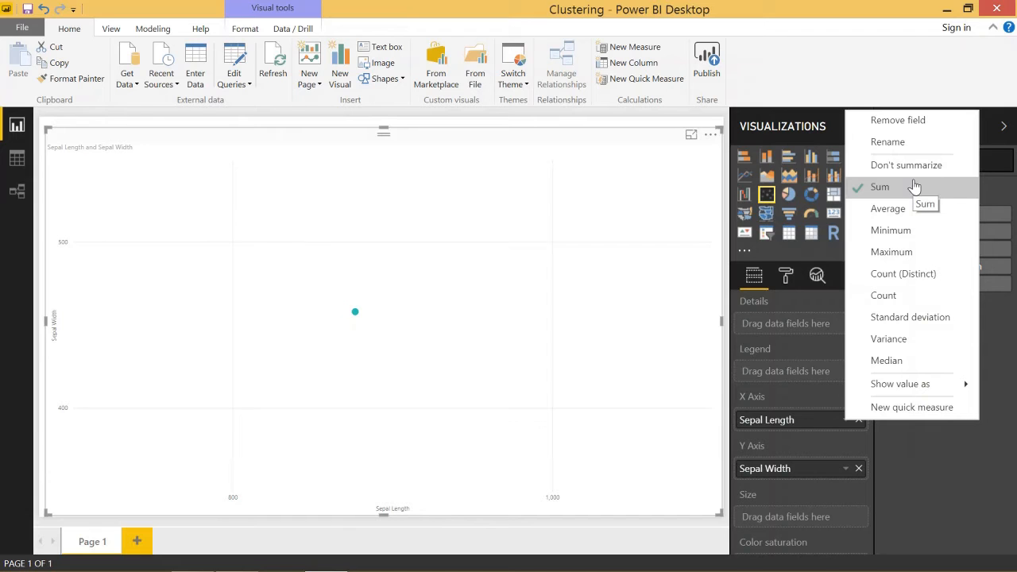
pyautogui.moveTo(355, 308)
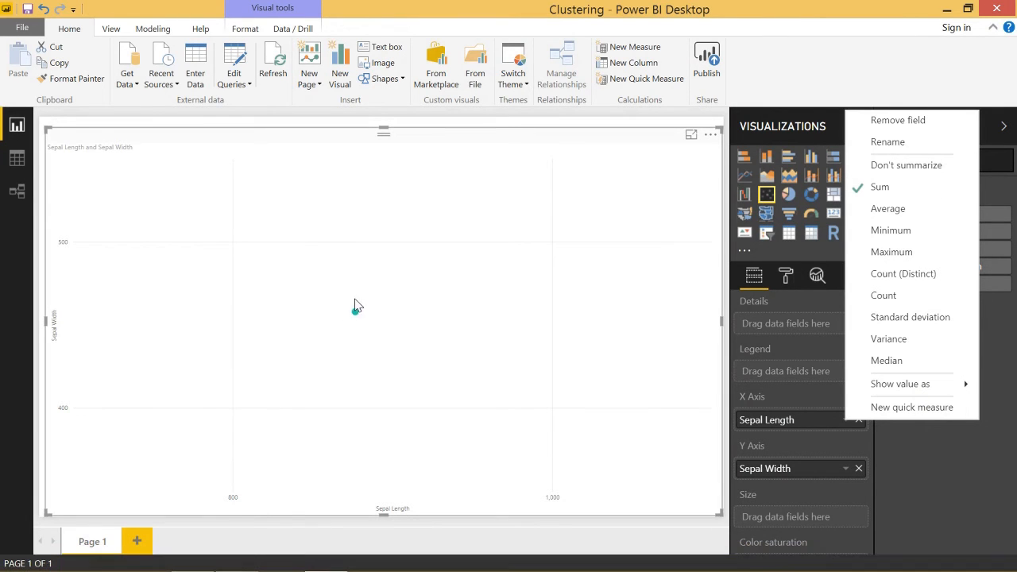
pyautogui.moveTo(355, 313)
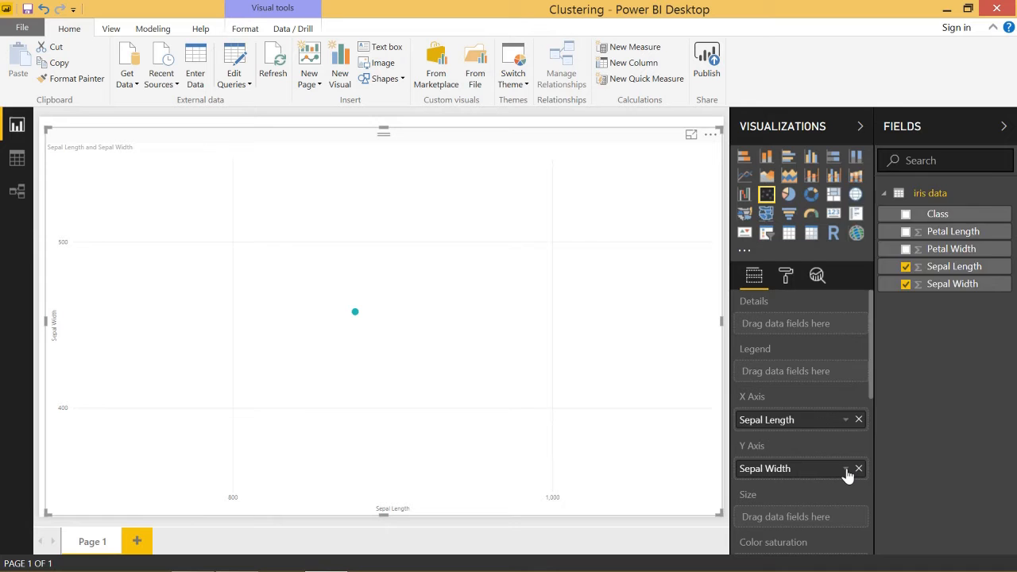
# - Change Sepal Width's summarization on the Y axis to Average
pyautogui.click(845, 467)
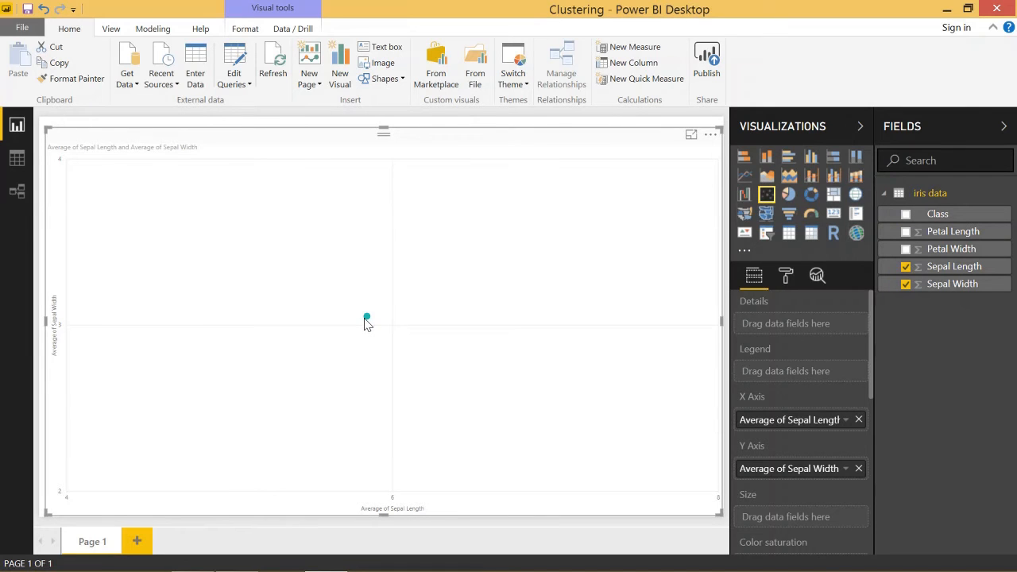
pyautogui.moveTo(366, 318)
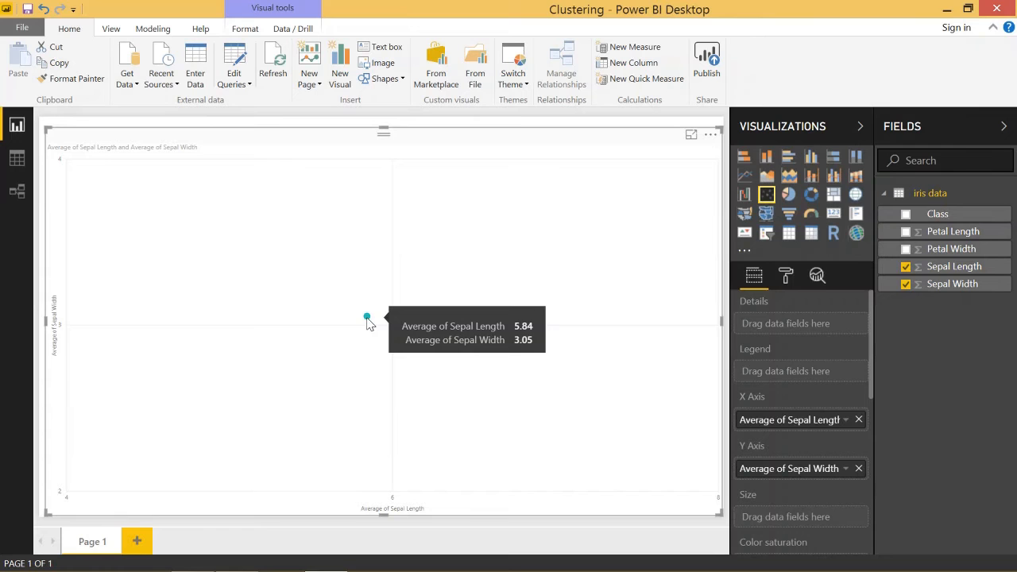
pyautogui.moveTo(846, 427)
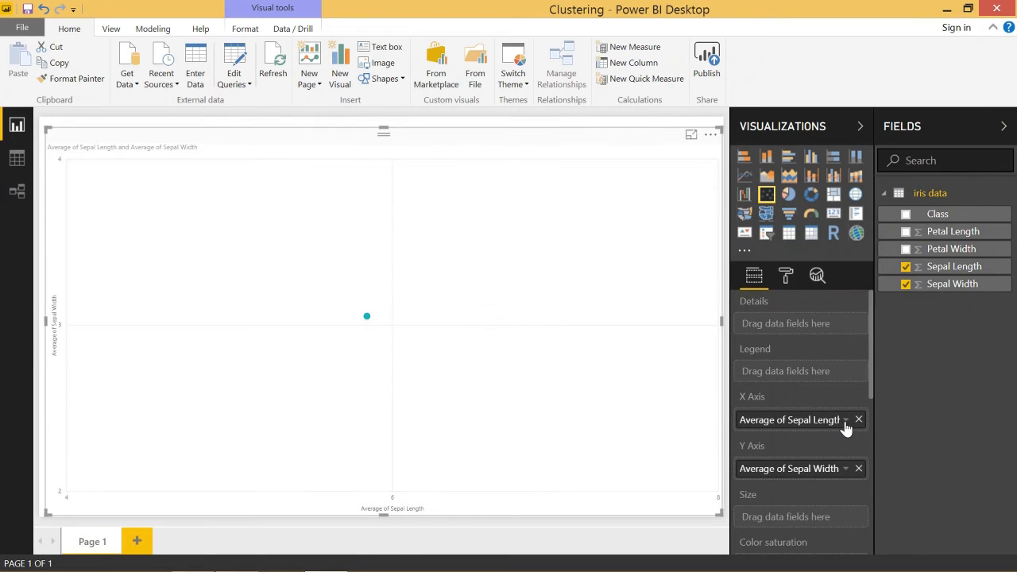
# - Set both Sepal Length and Sepal Width to Don't summarize
pyautogui.click(845, 419)
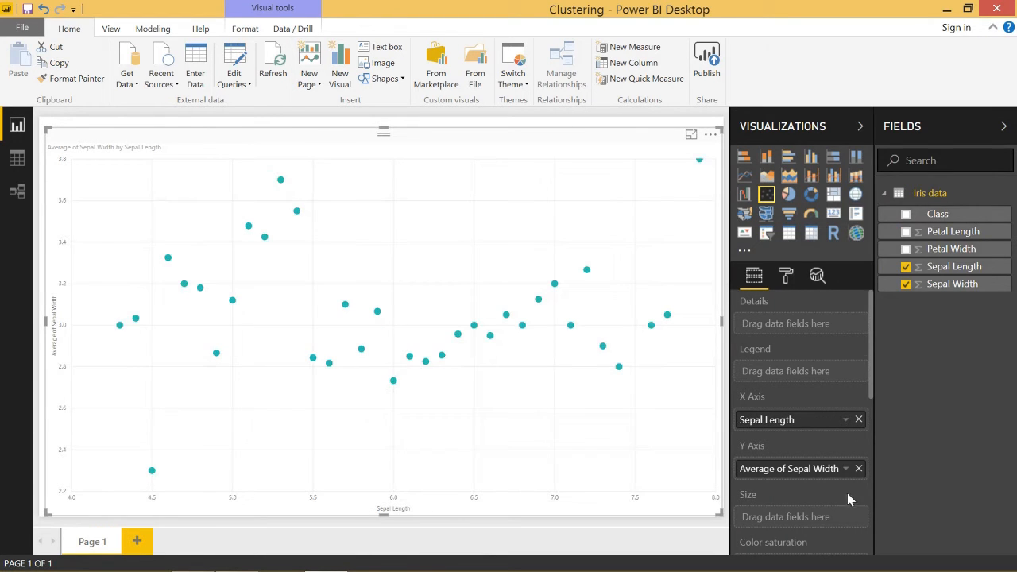
pyautogui.click(846, 468)
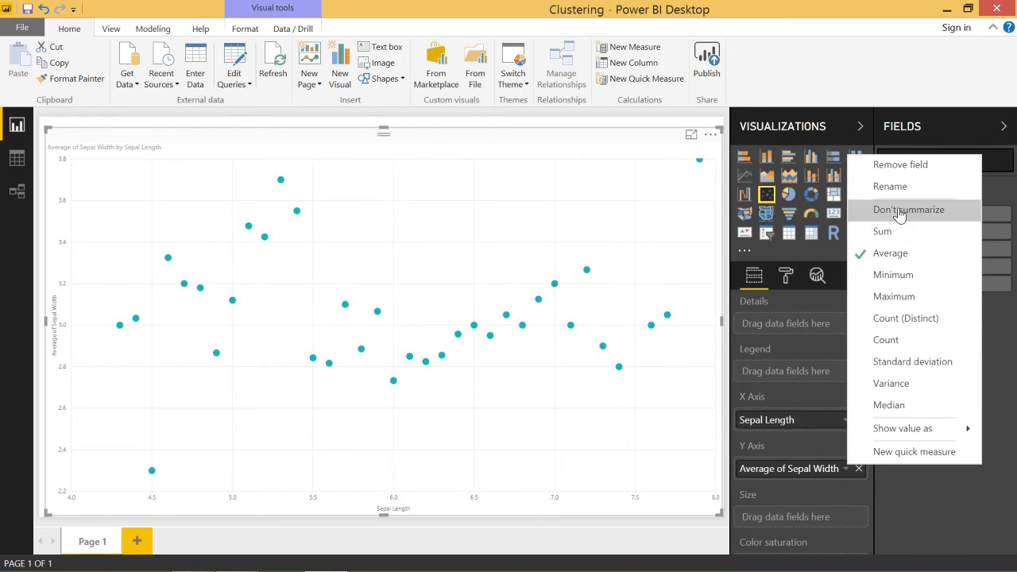
pyautogui.click(908, 209)
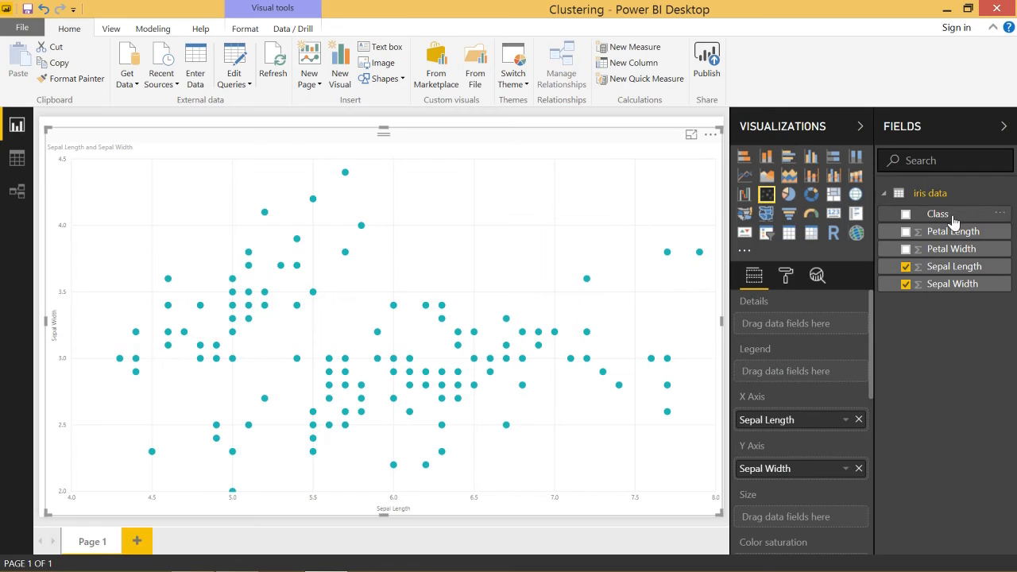
# - Drag Class into the scatter chart's Legend well, then remove it
pyautogui.moveTo(937, 213); pyautogui.dragTo(800, 371)
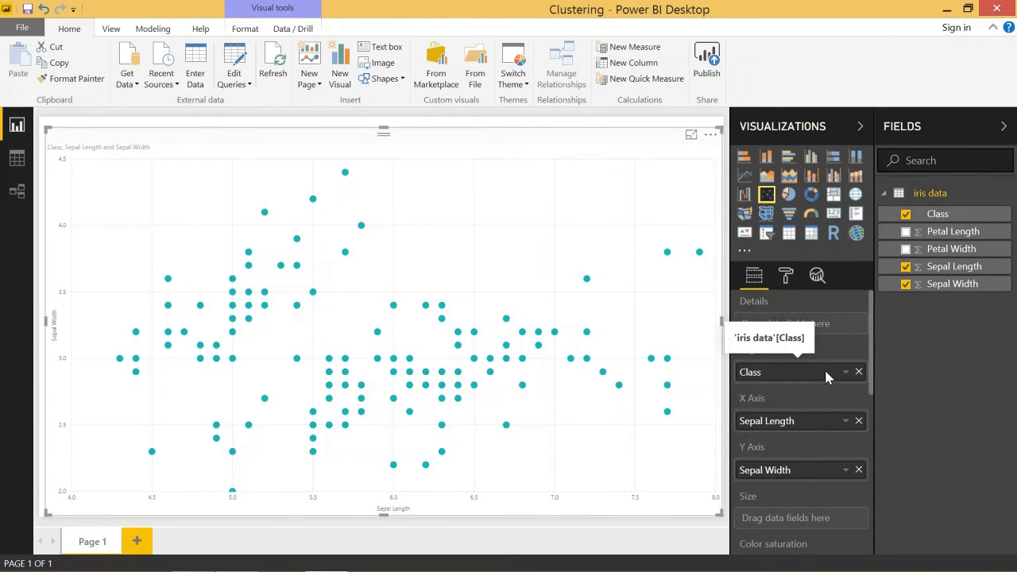
pyautogui.moveTo(777, 393)
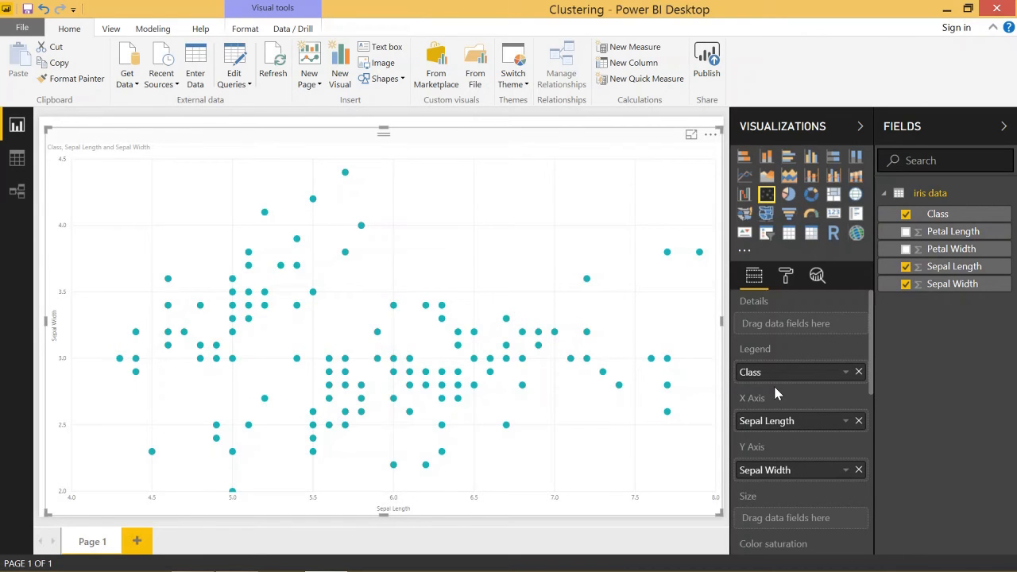
pyautogui.moveTo(754, 389)
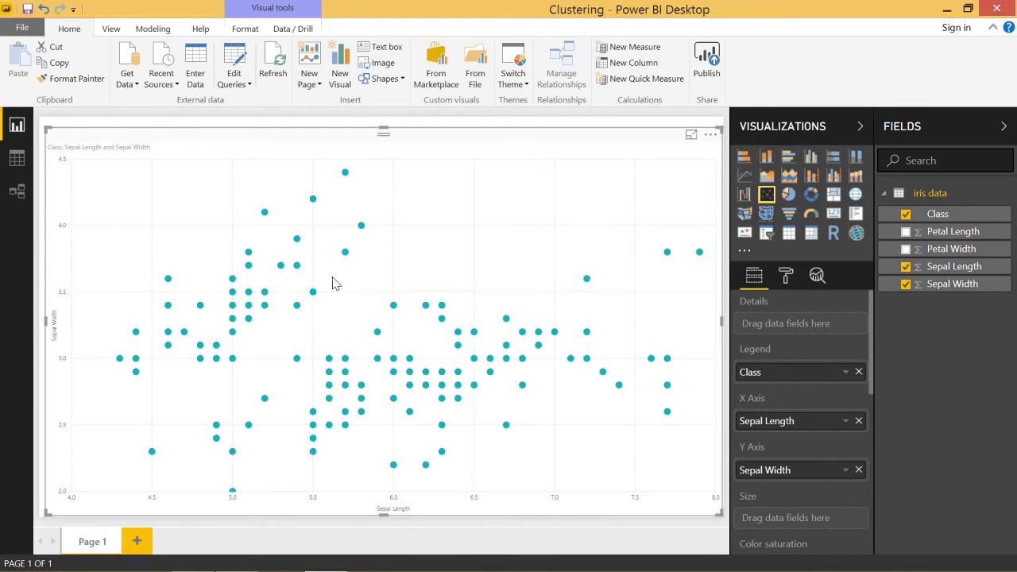
pyautogui.moveTo(874, 382)
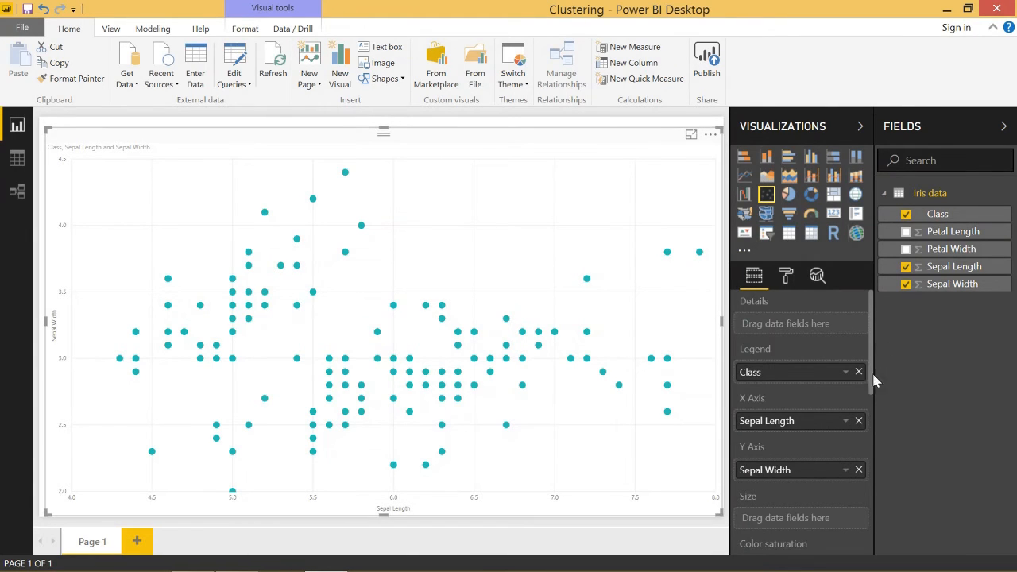
pyautogui.moveTo(860, 381)
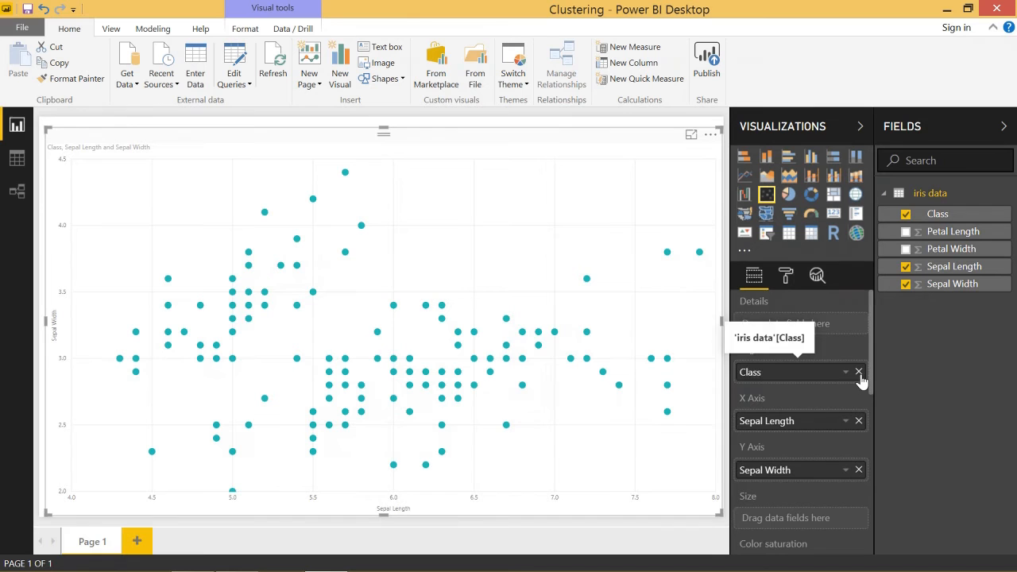
pyautogui.click(858, 371)
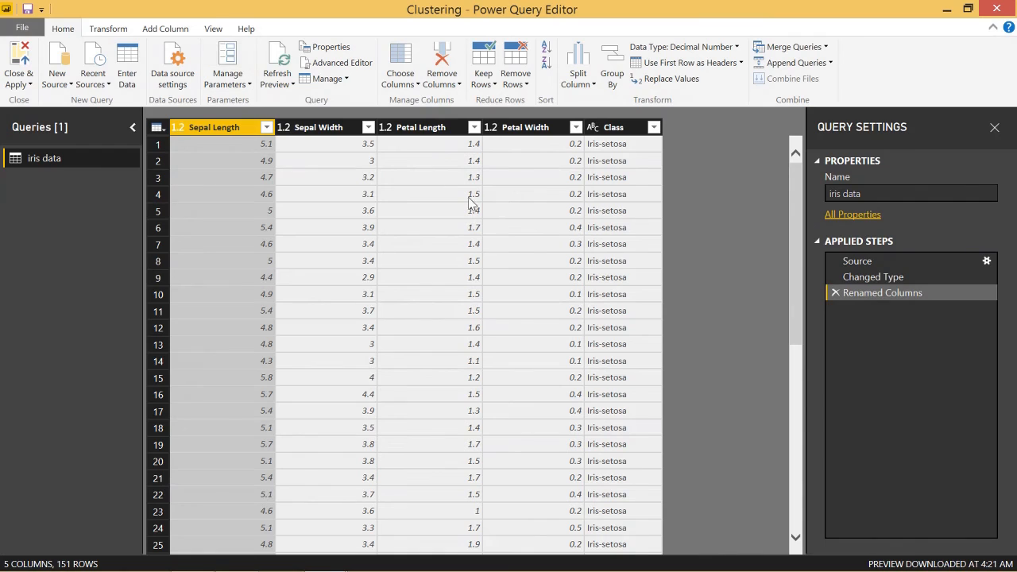
pyautogui.moveTo(552, 195)
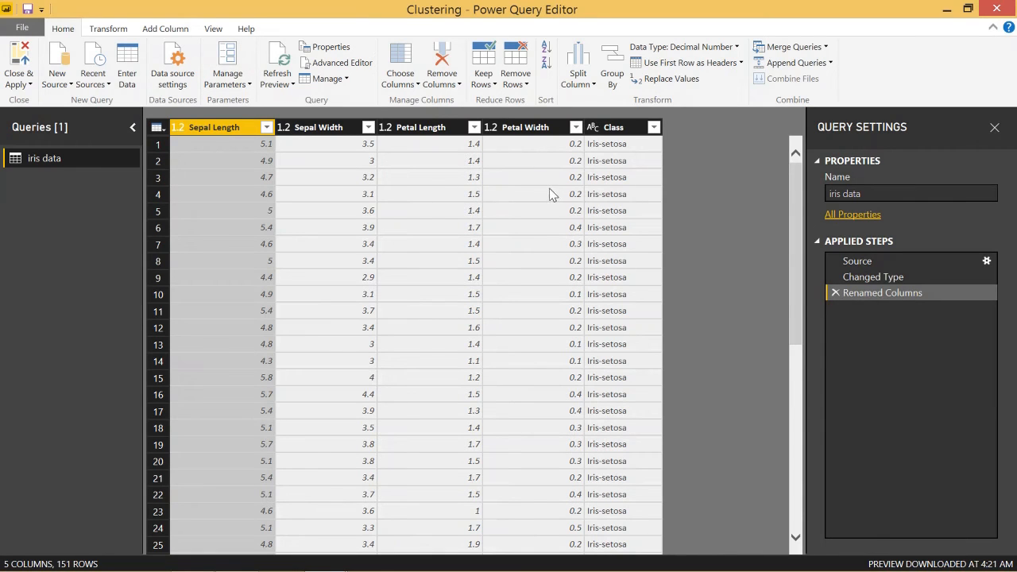
pyautogui.moveTo(573, 161)
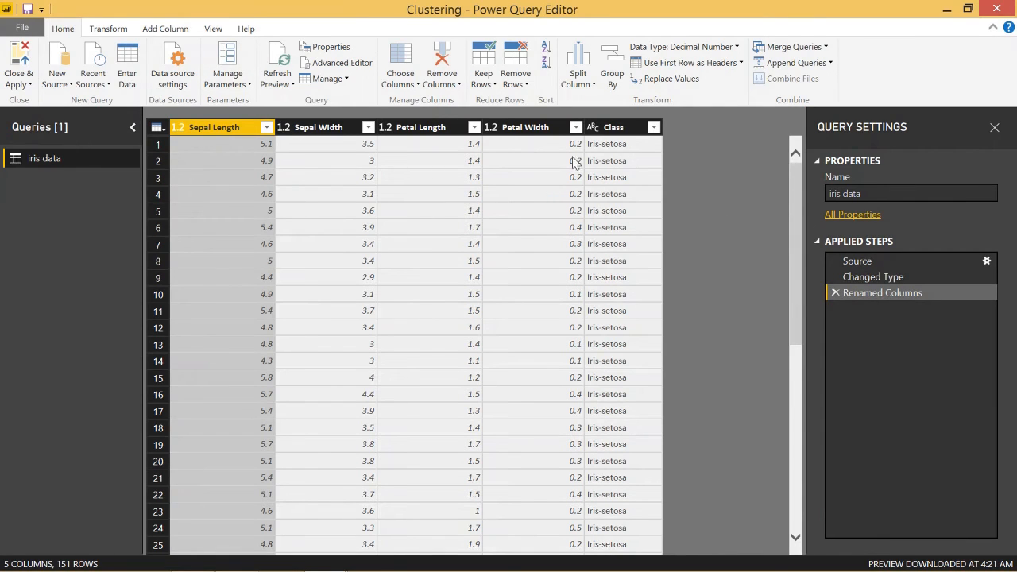
pyautogui.moveTo(711, 409)
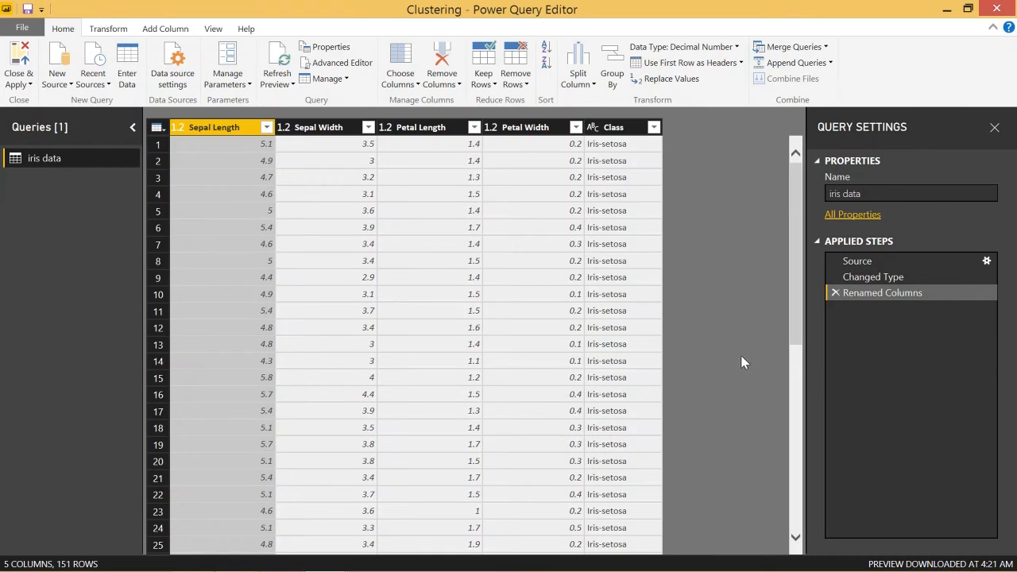
pyautogui.moveTo(336, 108)
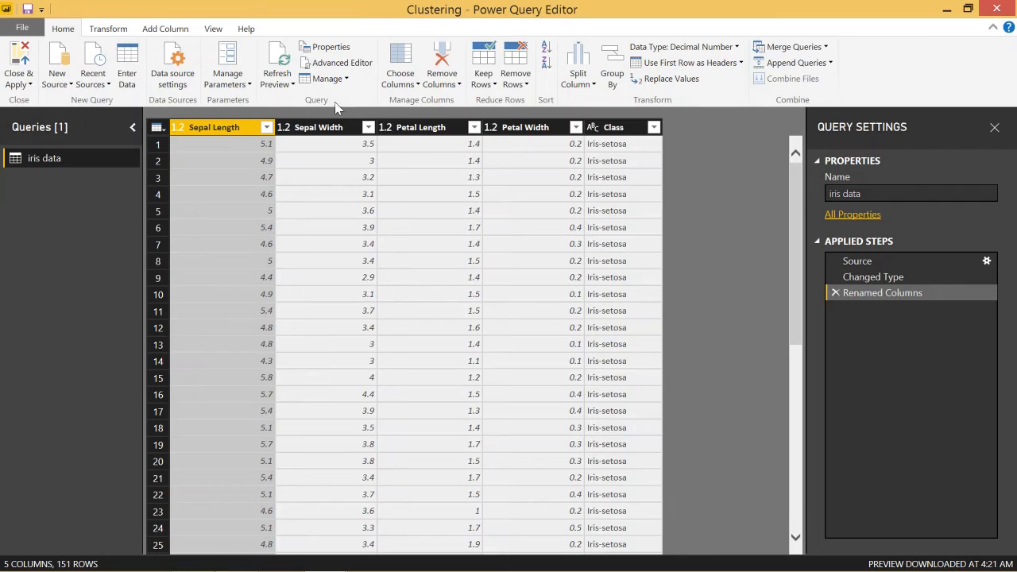
# - Switch to the Add Column tab in Power Query Editor
pyautogui.click(166, 29)
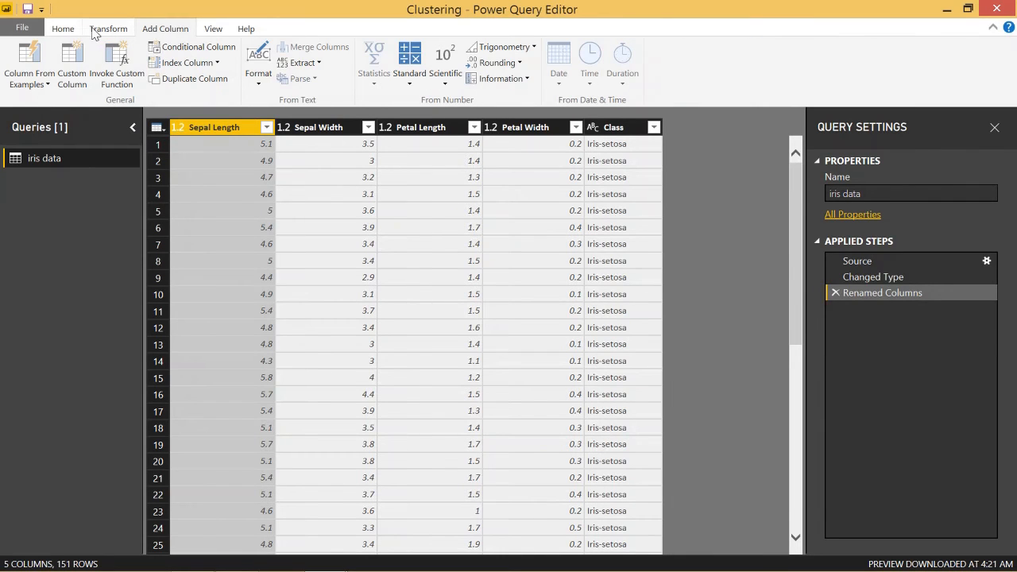
# - Add an Index Column starting from 0 and scroll to check the numbering
pyautogui.click(185, 63)
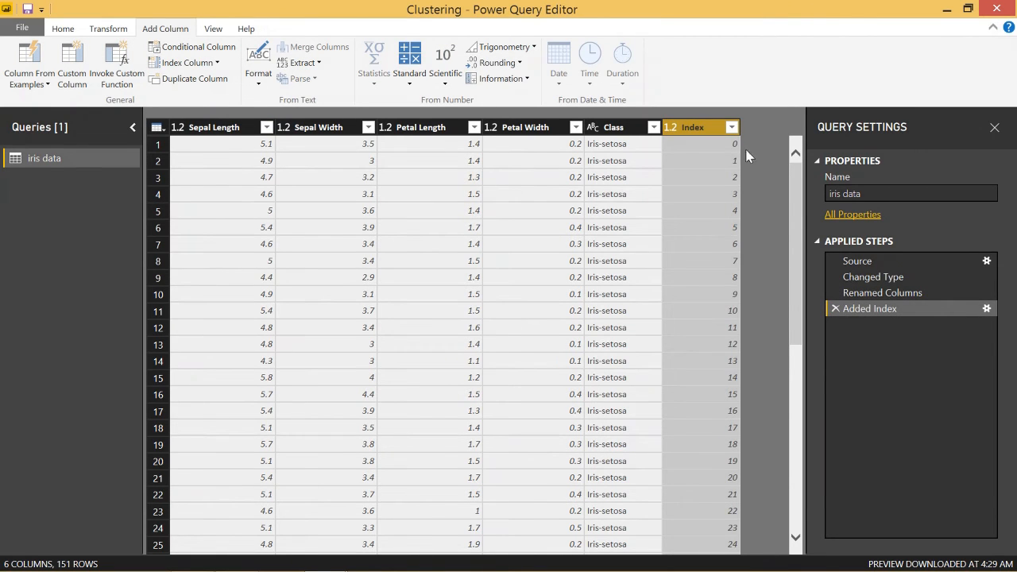
pyautogui.moveTo(767, 266)
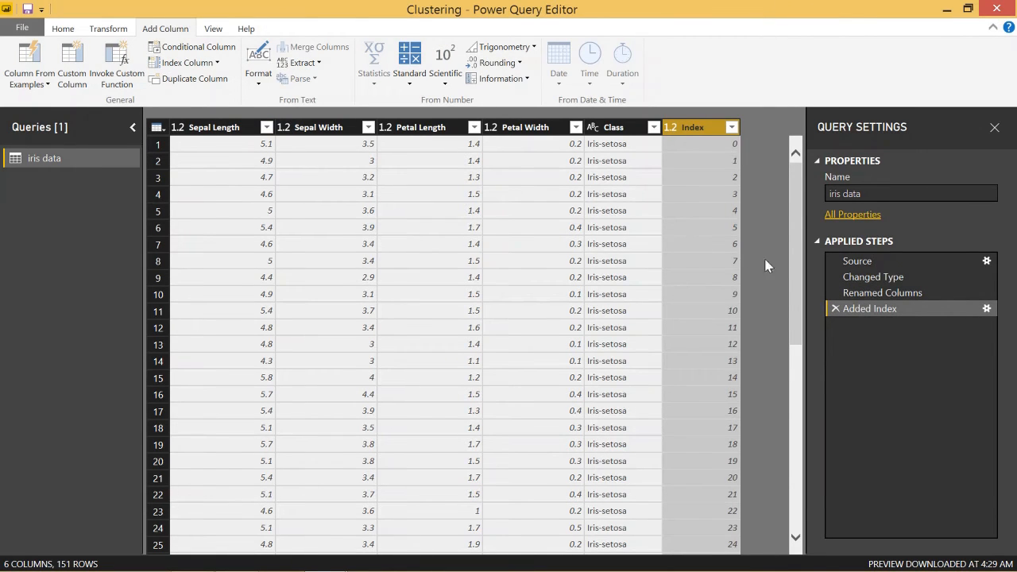
pyautogui.scroll(-3)
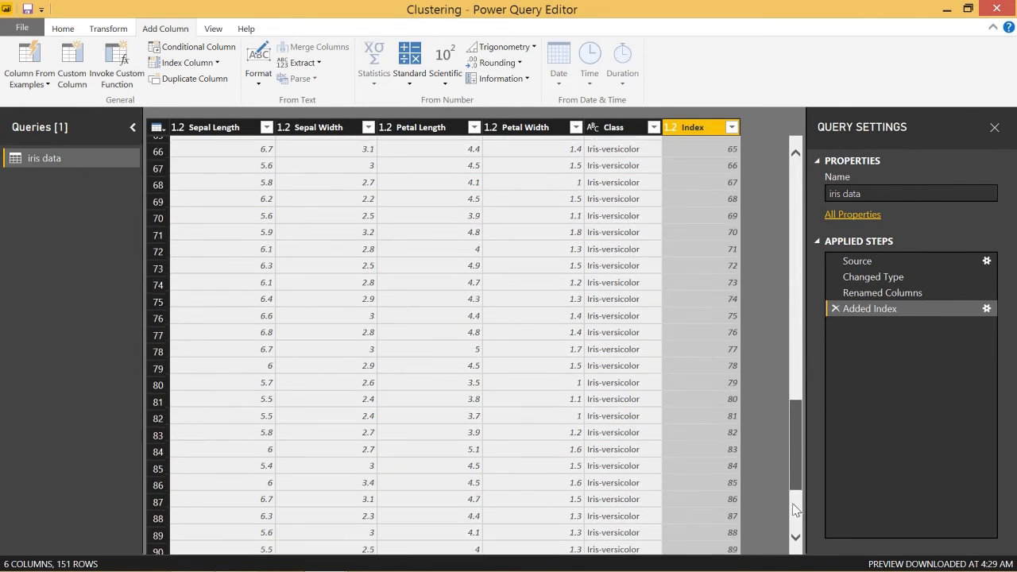
pyautogui.scroll(-3)
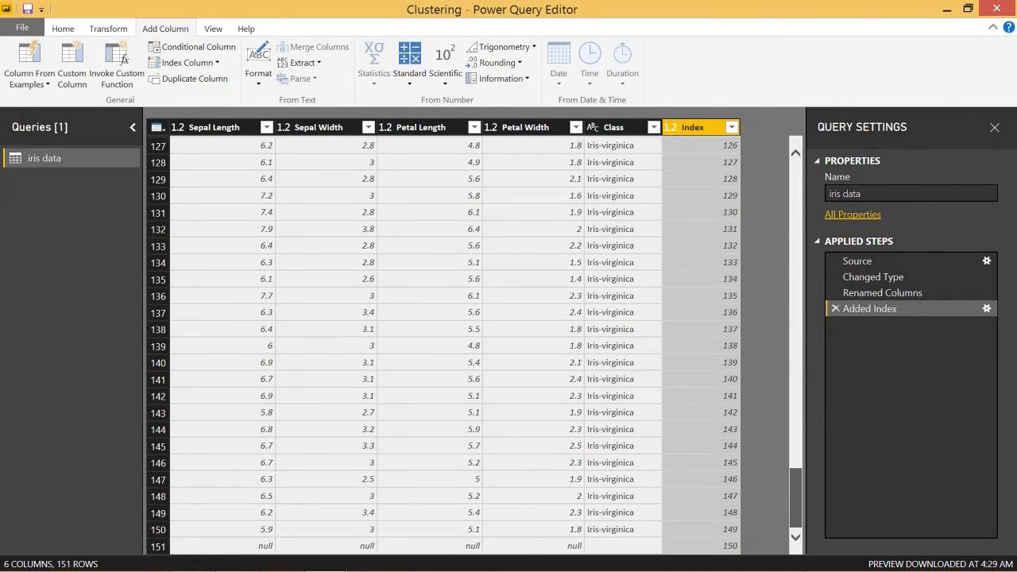
pyautogui.scroll(3)
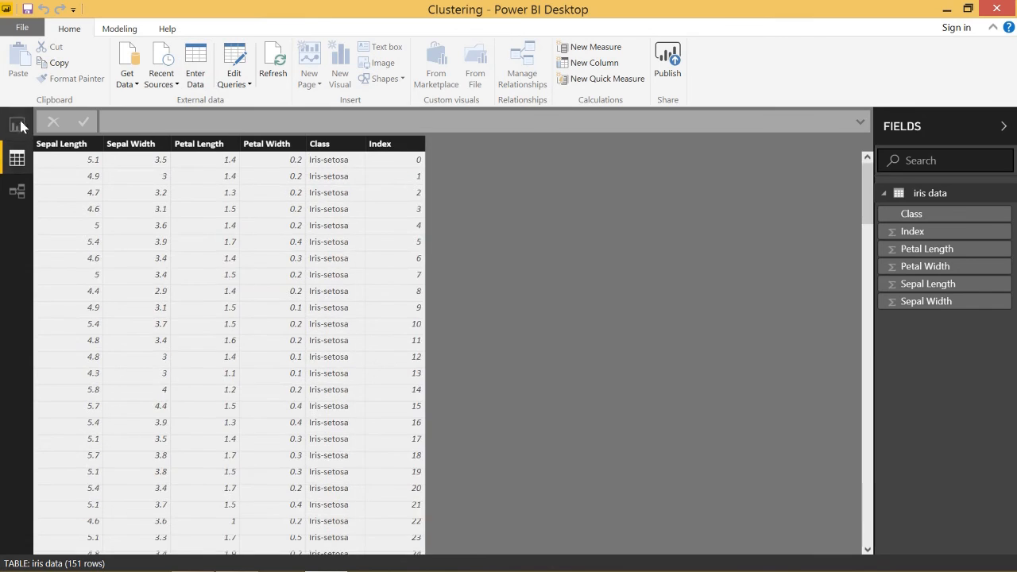
# - Go back to Report view showing the sepal scatter chart
pyautogui.click(17, 125)
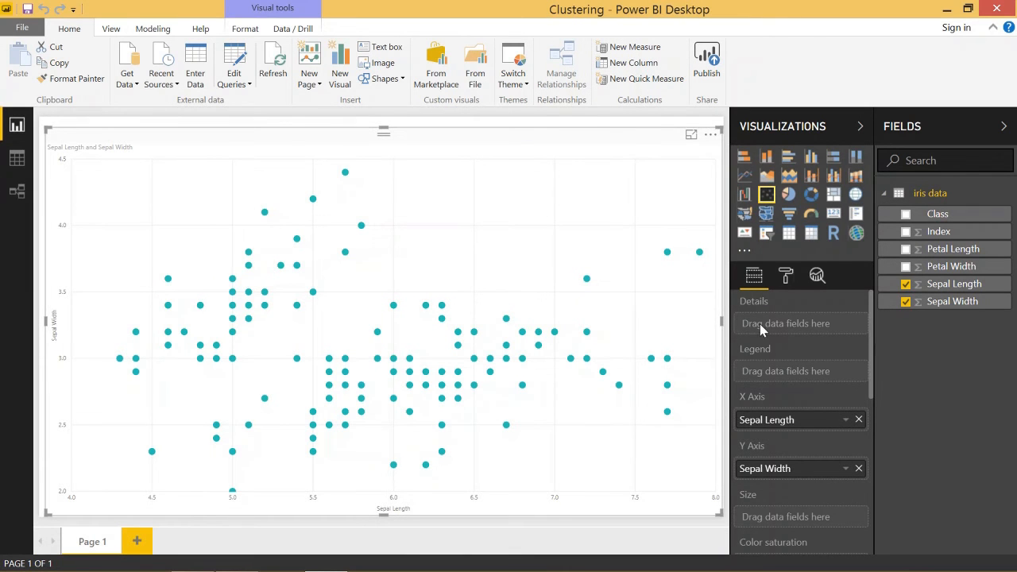
pyautogui.moveTo(490, 259)
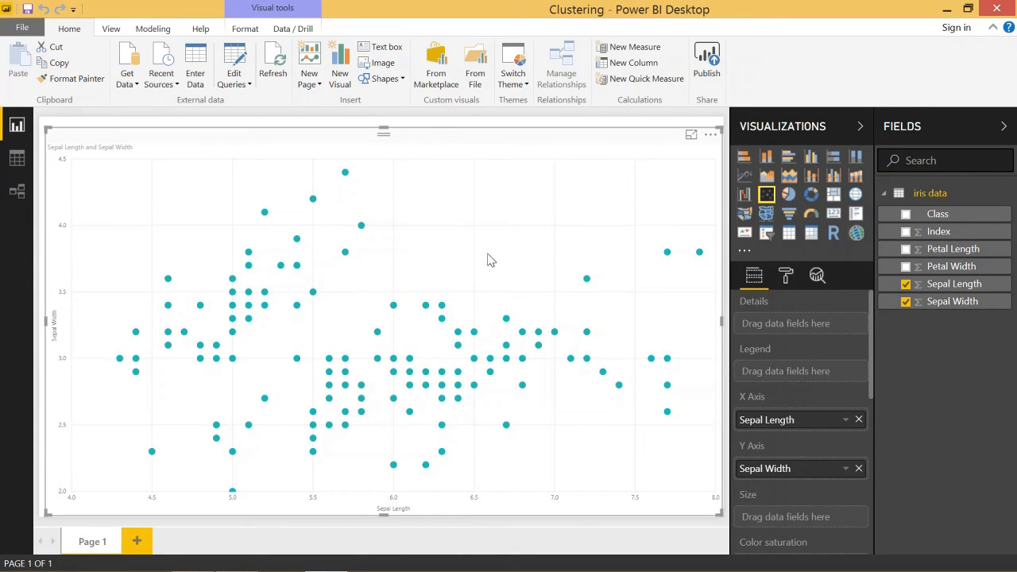
pyautogui.moveTo(476, 262)
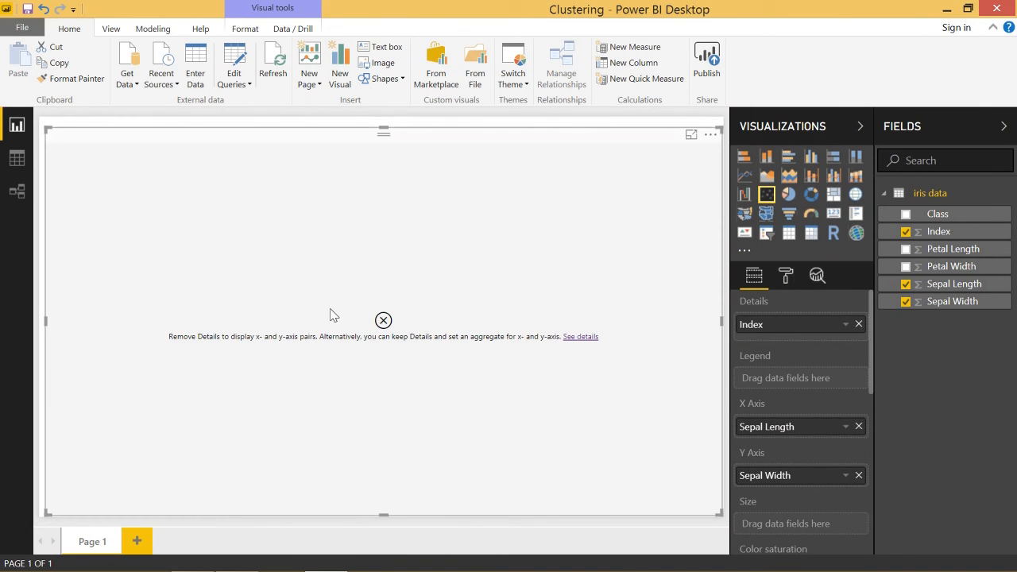
pyautogui.moveTo(771, 320)
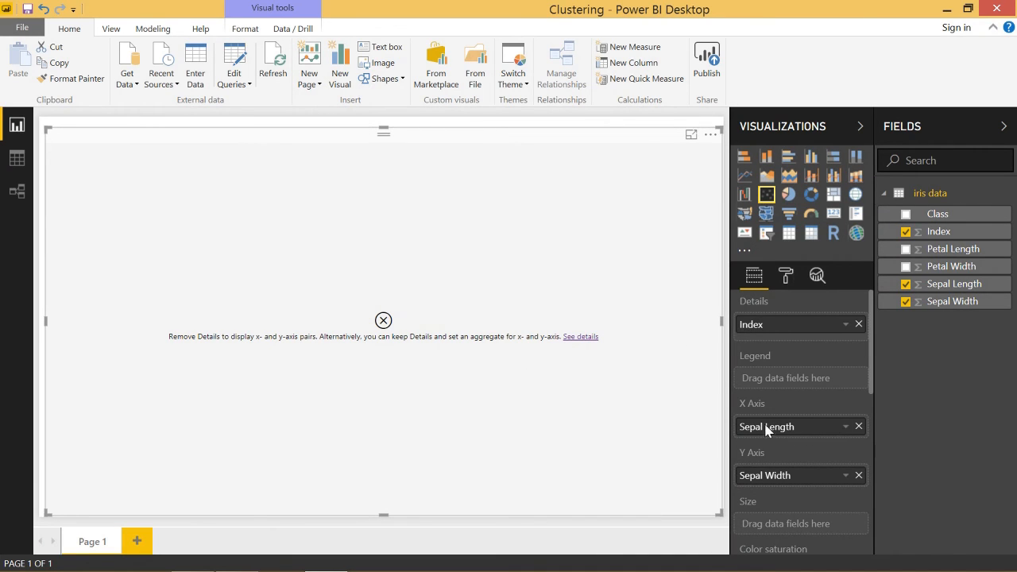
pyautogui.moveTo(755, 453)
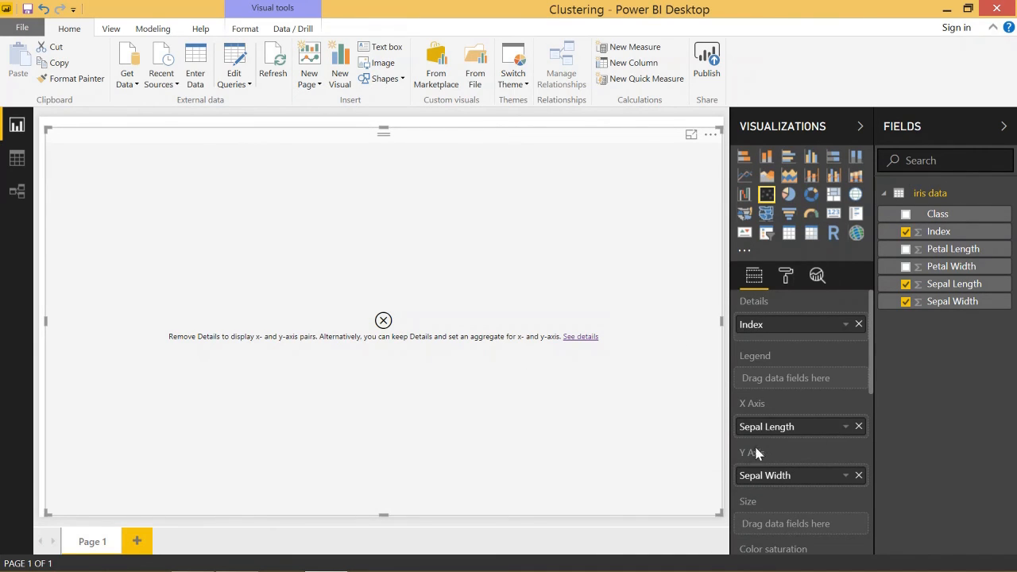
pyautogui.moveTo(862, 329)
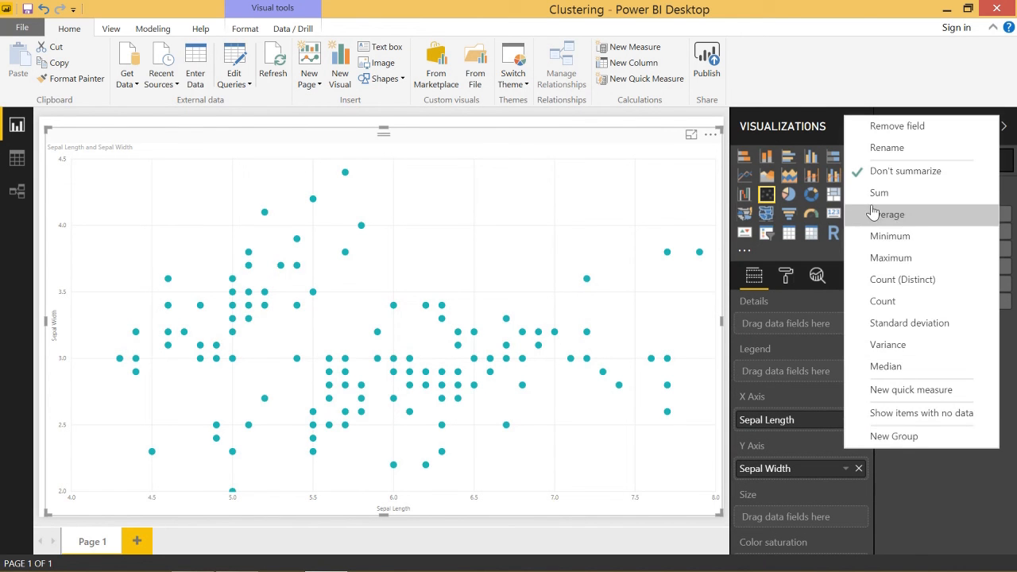
# - Open the Sepal Length X-axis dropdown to choose a summarization
pyautogui.click(878, 215)
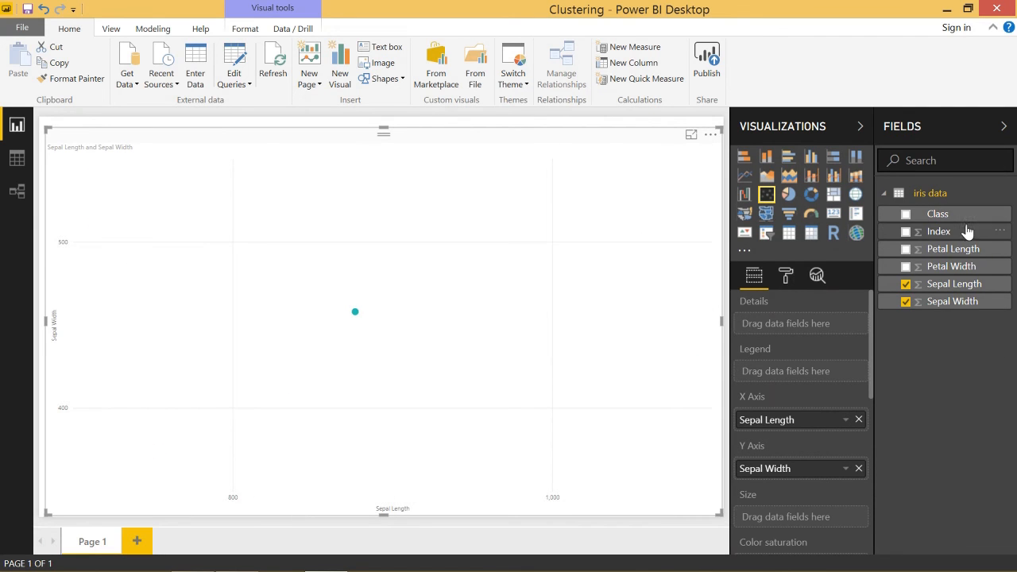
pyautogui.moveTo(938, 231)
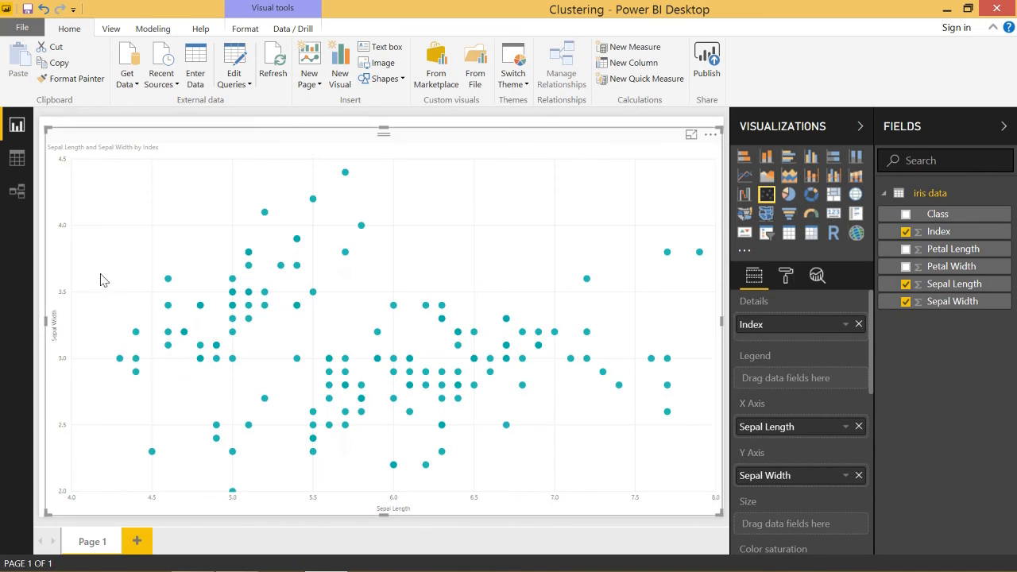
pyautogui.moveTo(690, 277)
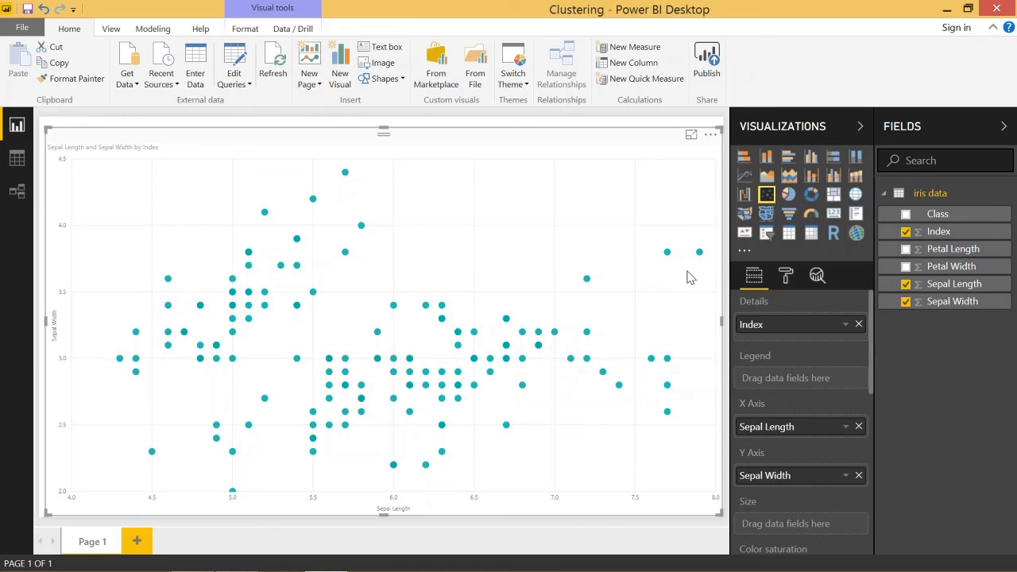
pyautogui.moveTo(663, 280)
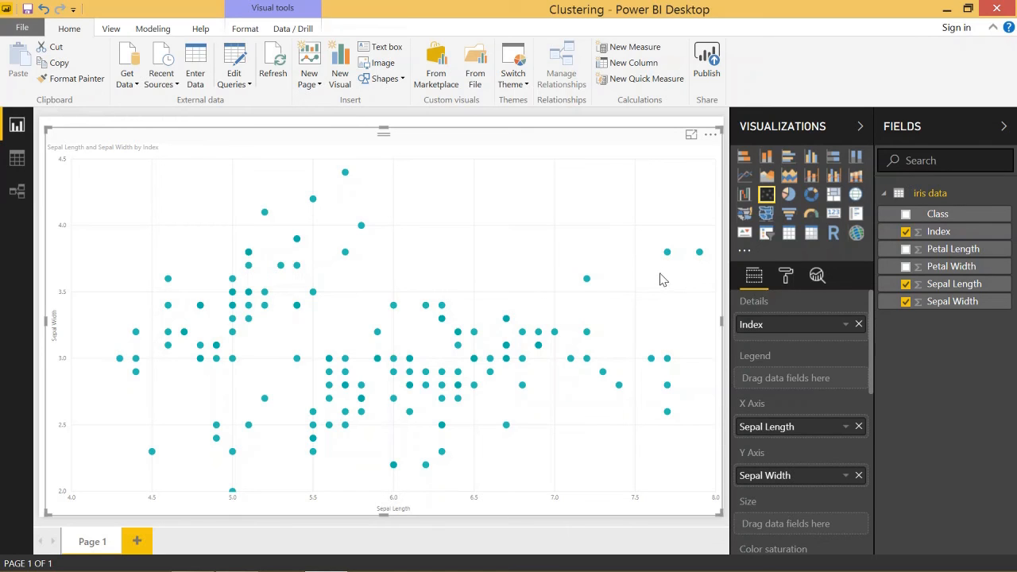
pyautogui.moveTo(647, 279)
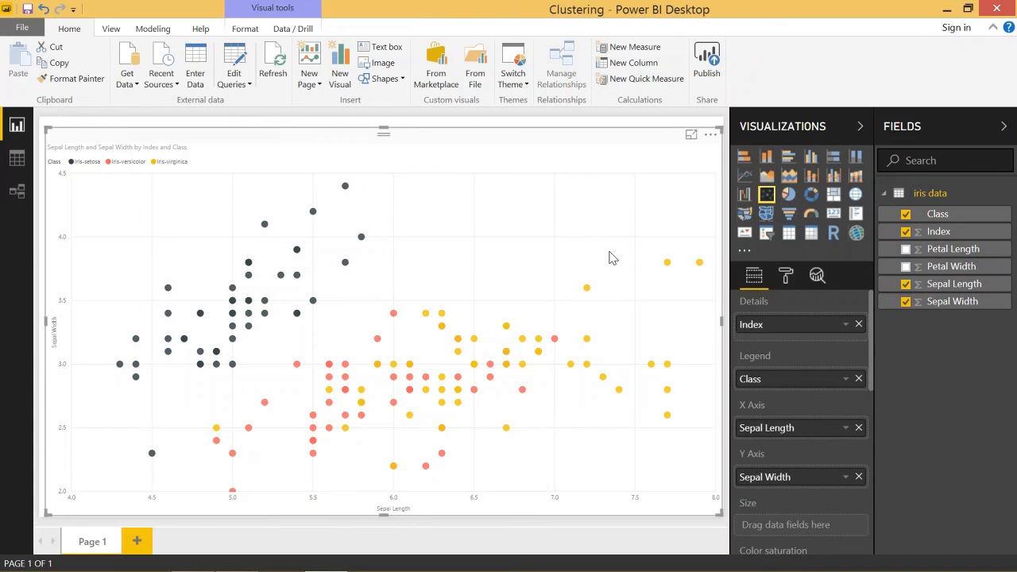
pyautogui.moveTo(585, 205)
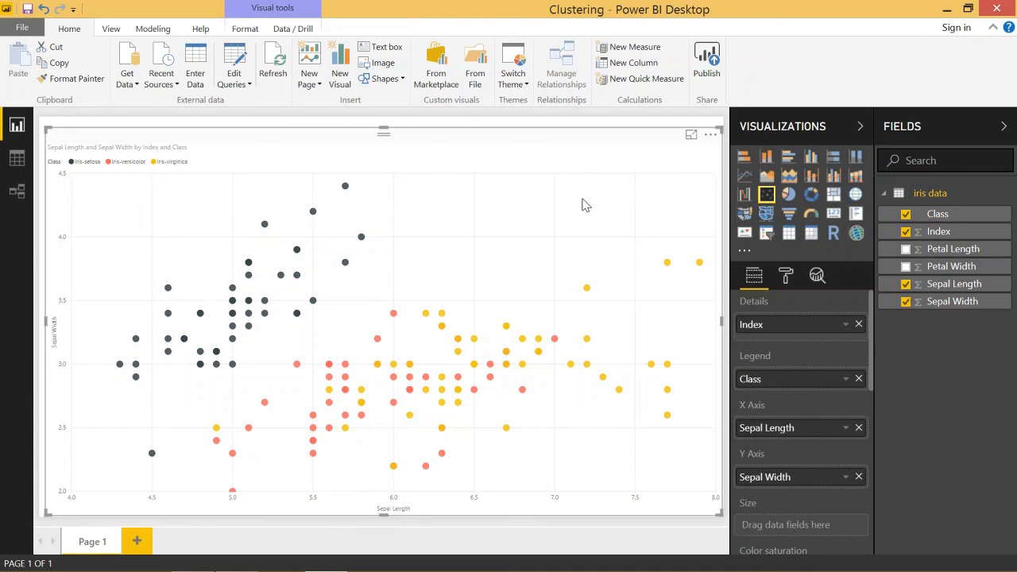
pyautogui.moveTo(589, 208)
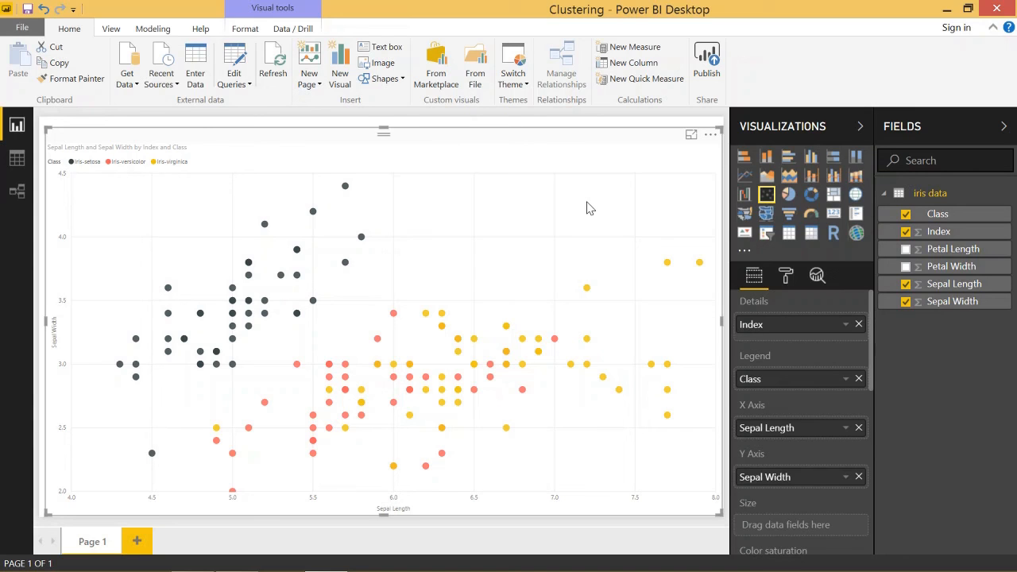